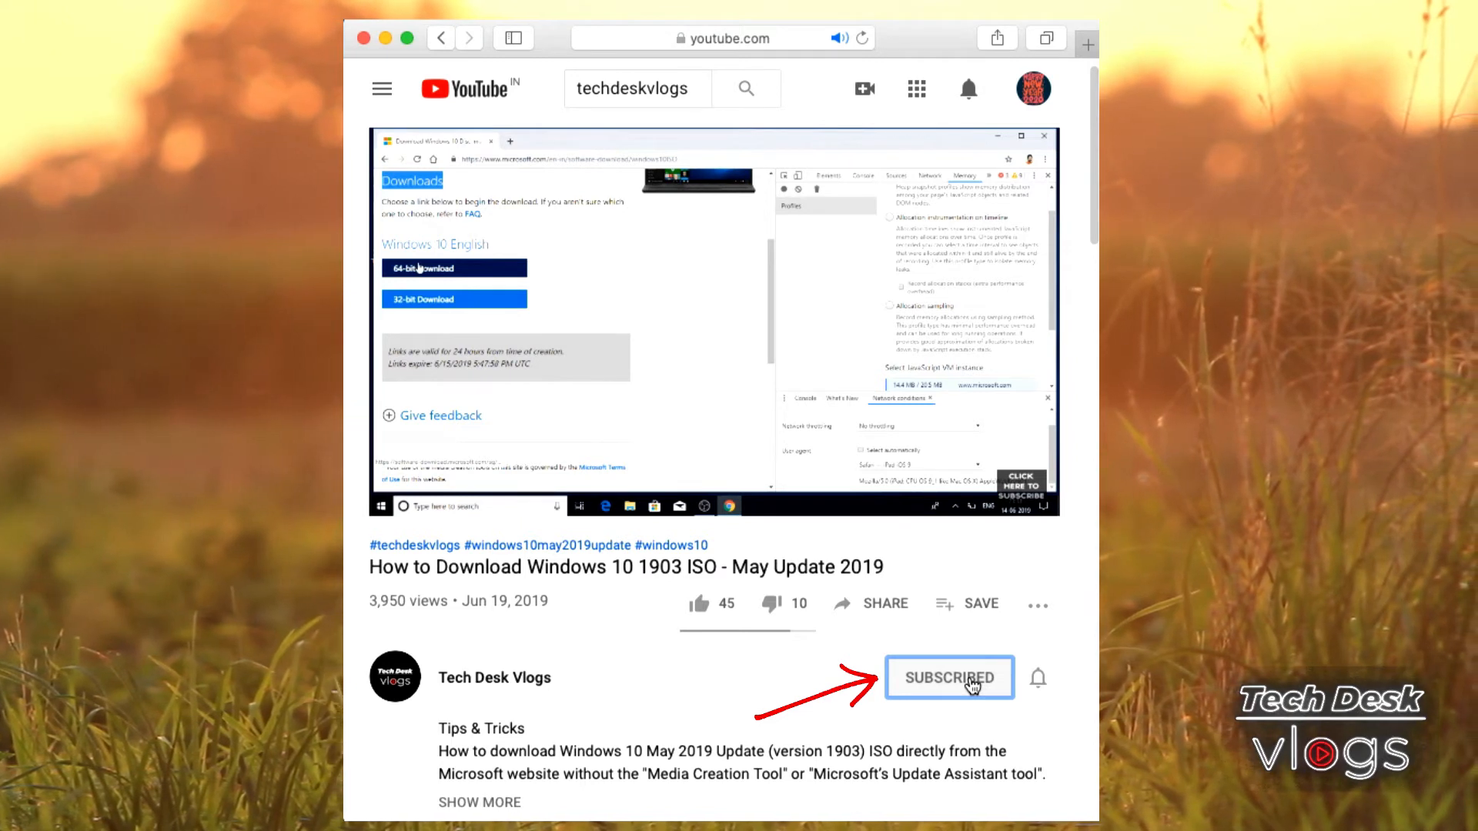
# Subscribe to Tech Desk Vlogs and set its notification bell to All
pyautogui.click(948, 678)
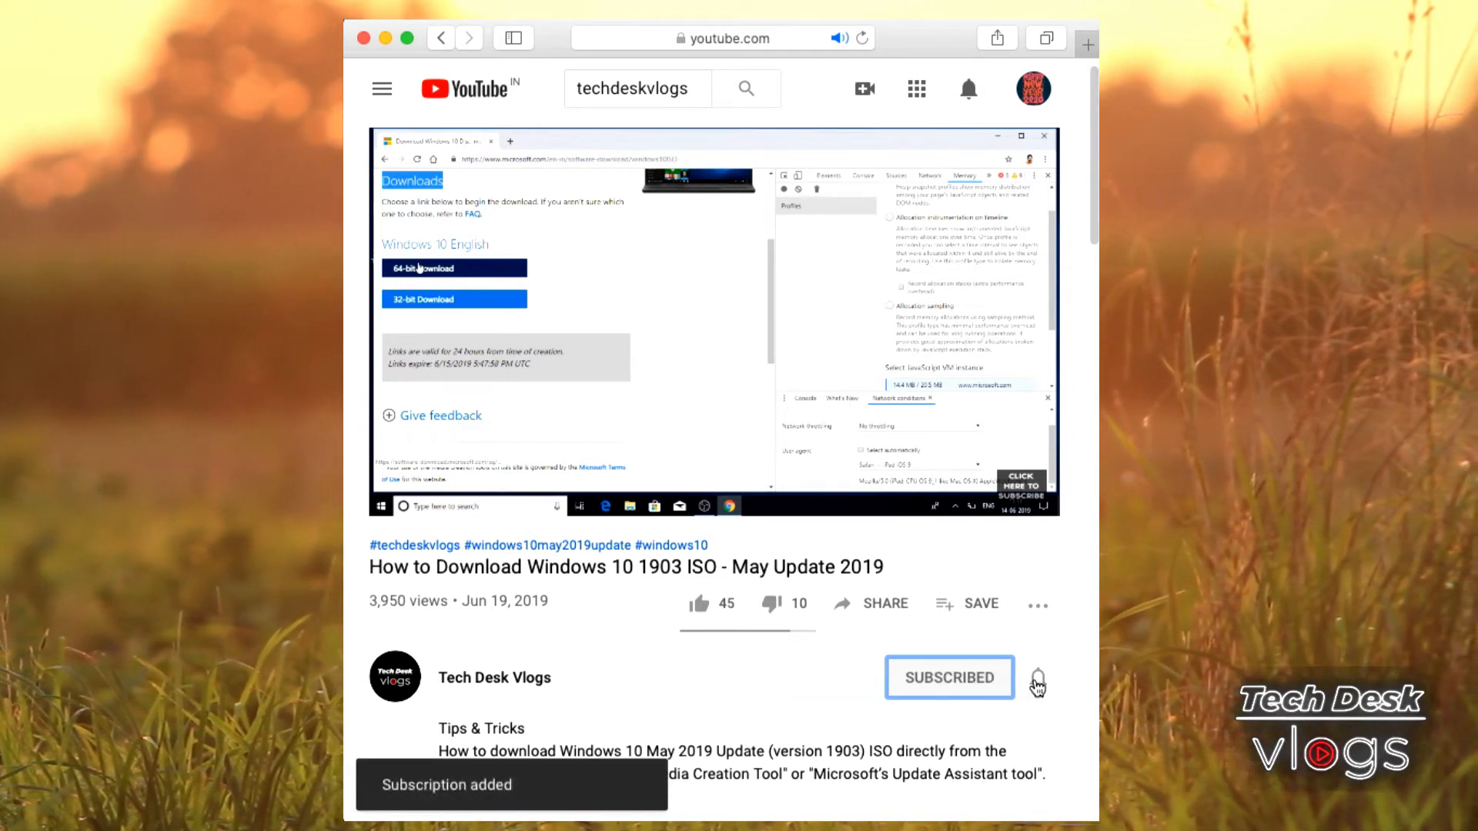
pyautogui.click(1038, 680)
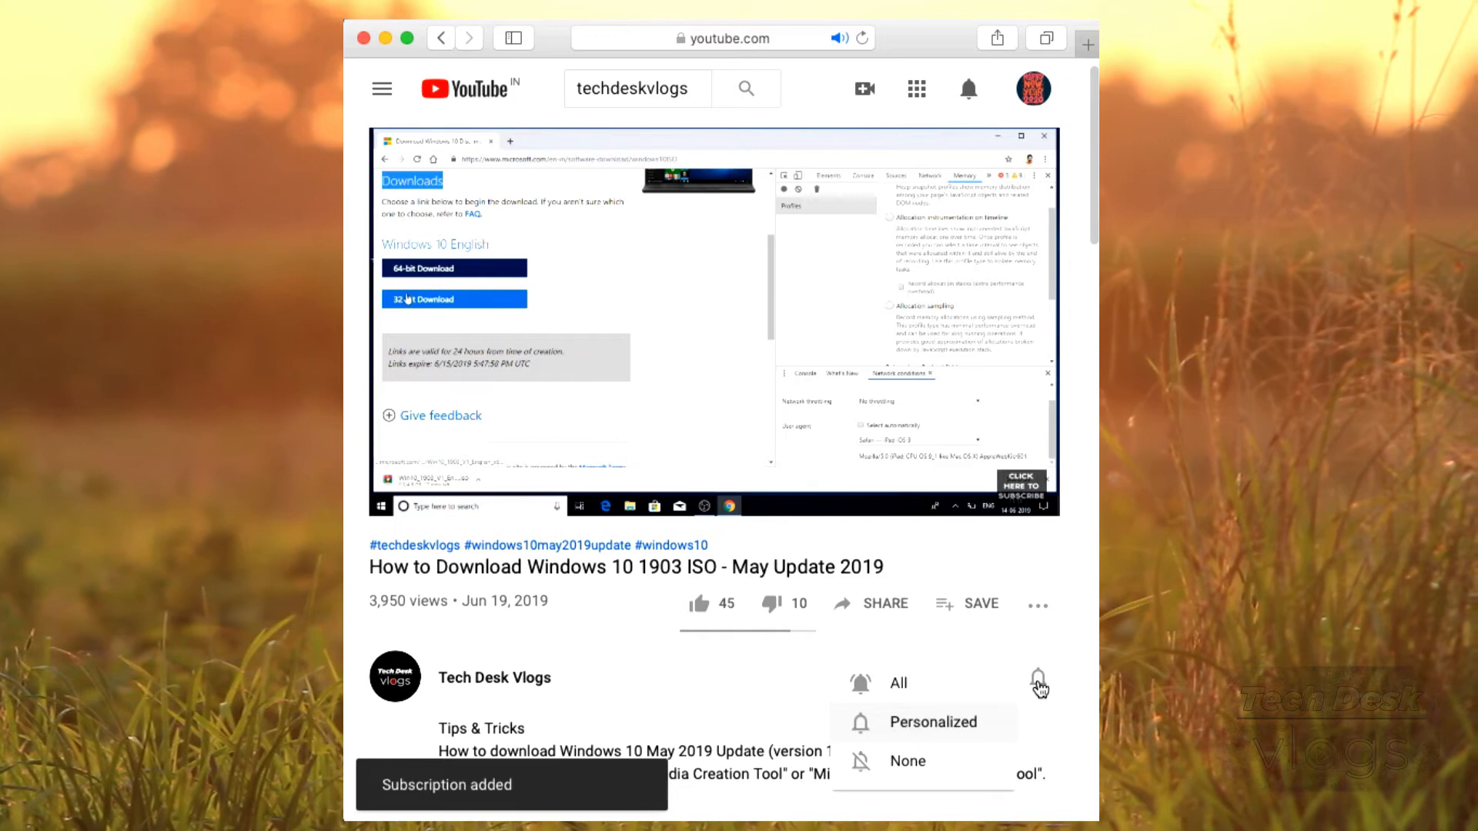
pyautogui.click(896, 683)
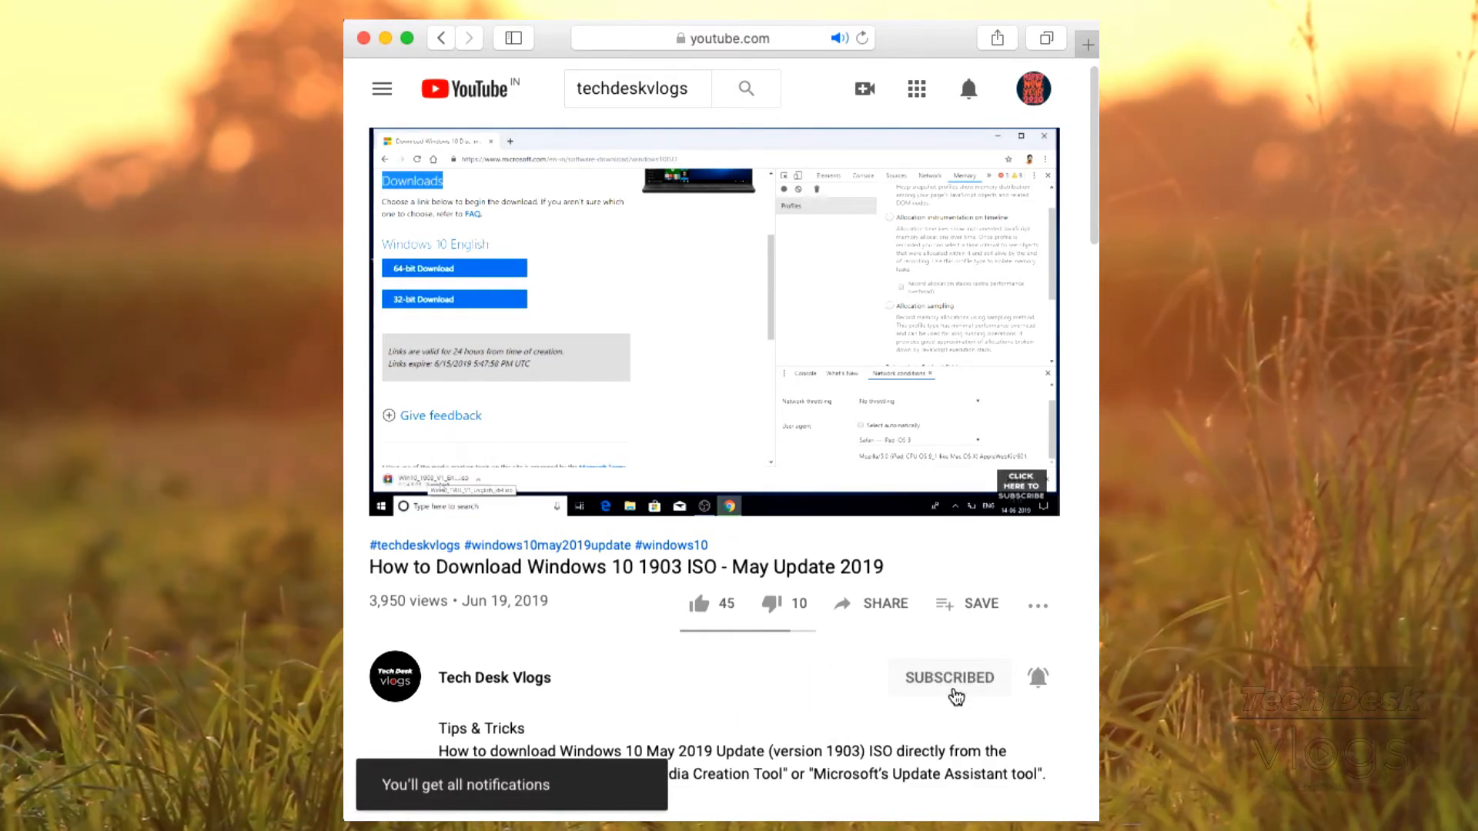
pyautogui.moveTo(698, 603)
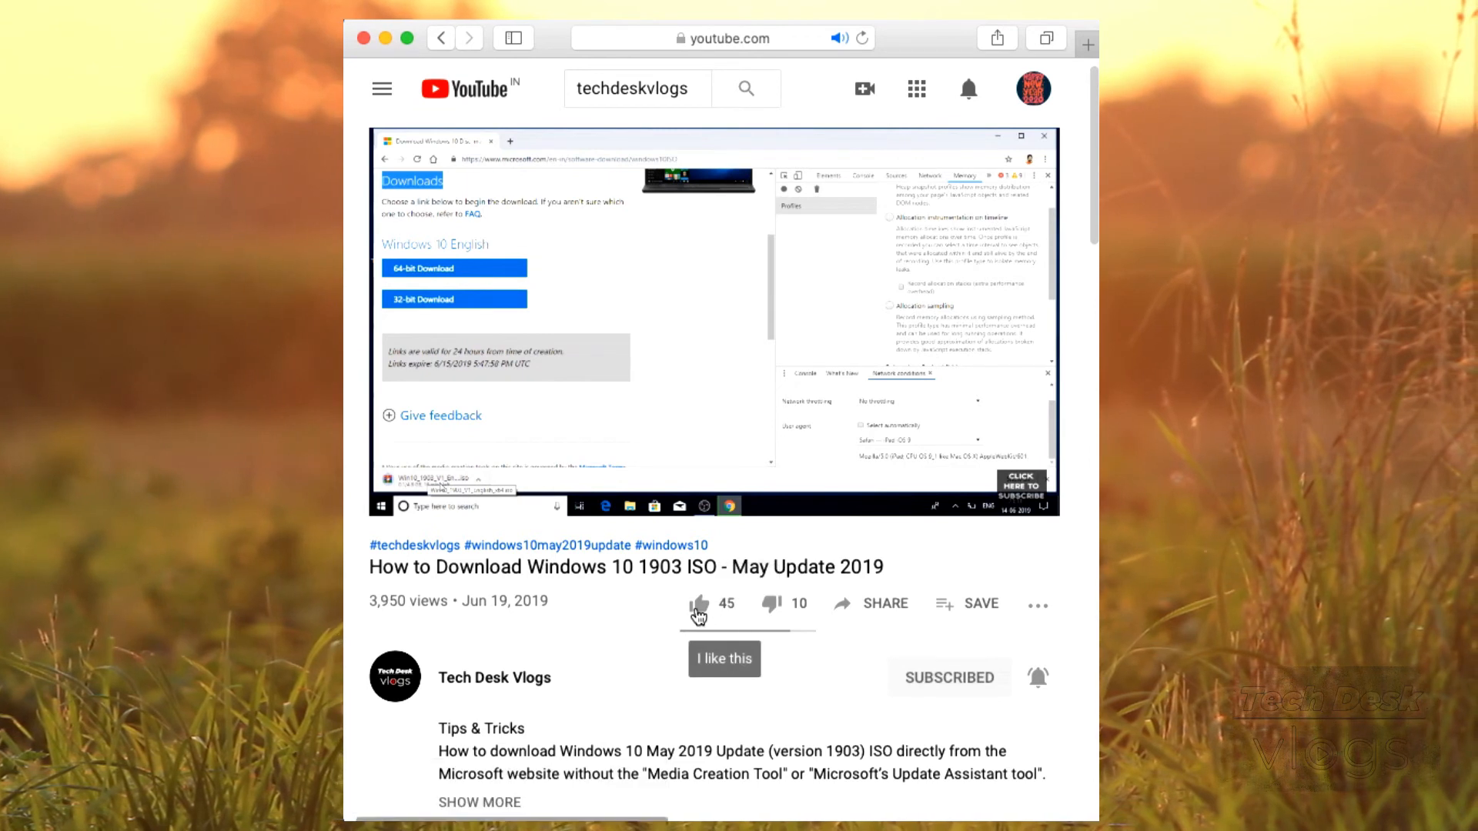
# Like the Windows 10 1903 ISO video, bringing likes to 46
pyautogui.click(698, 604)
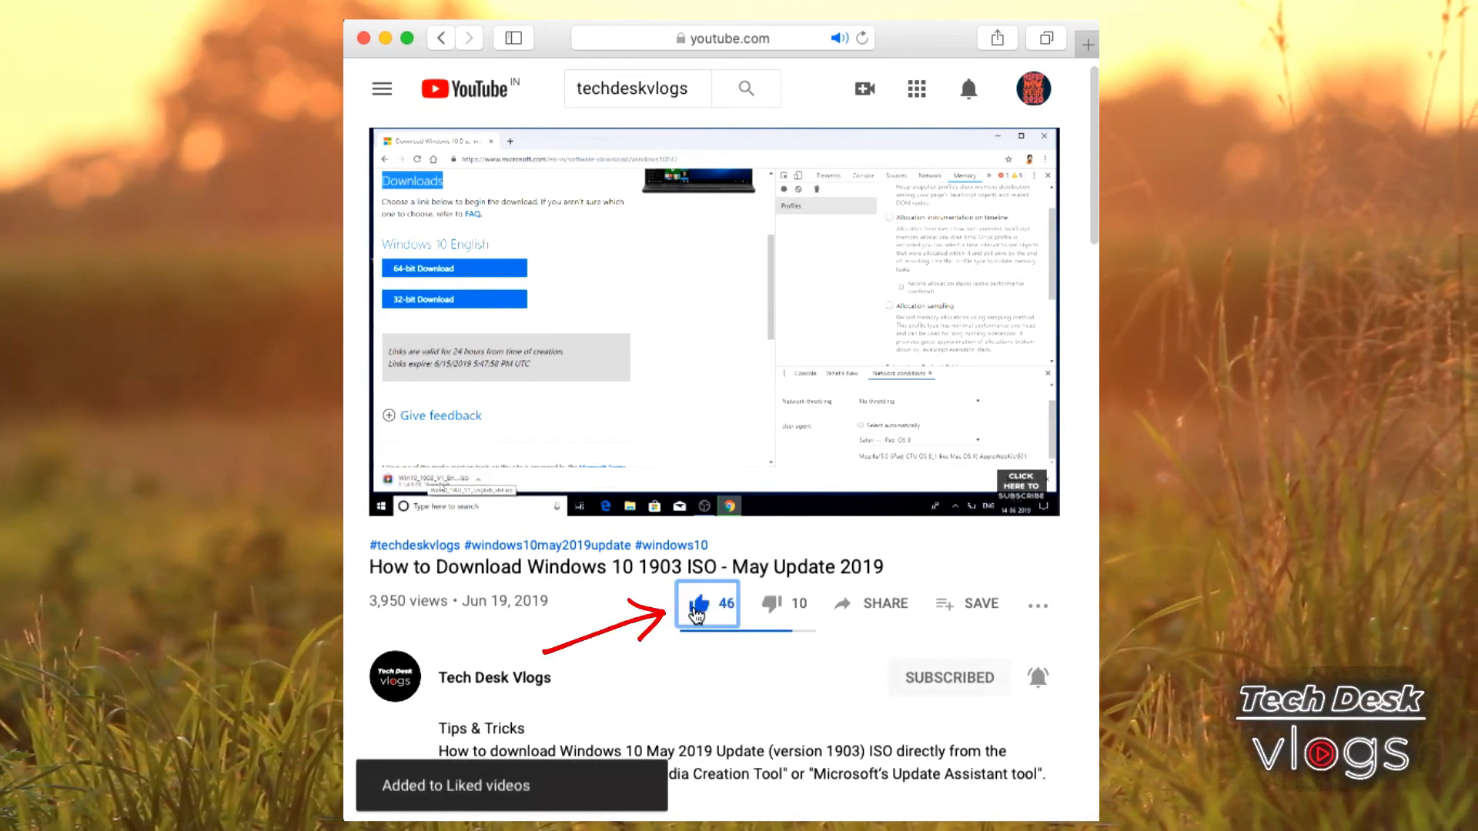
pyautogui.moveTo(710, 681)
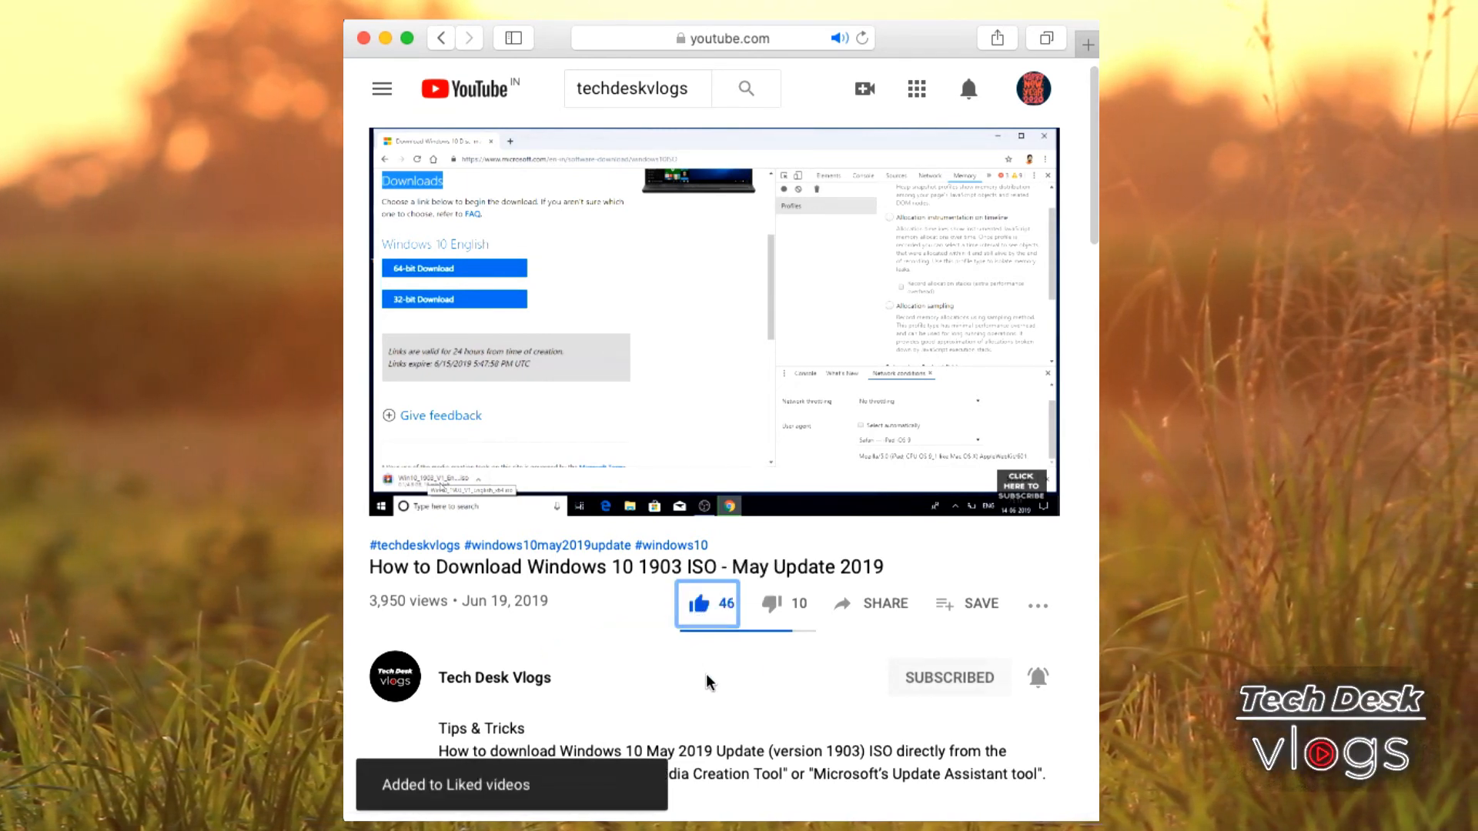